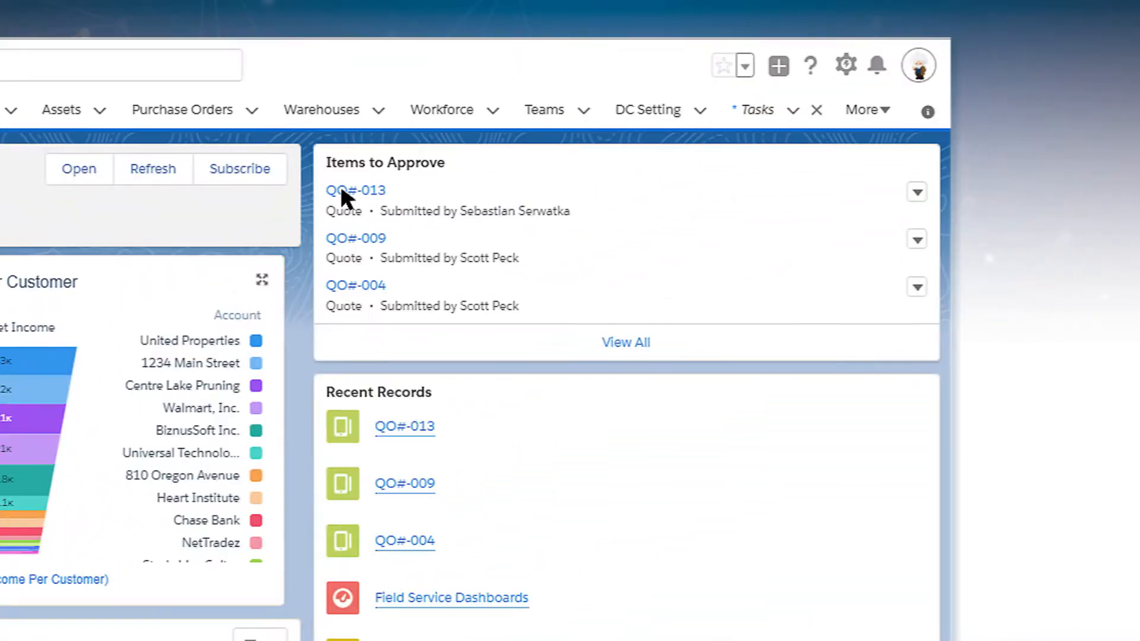
Bring up Service Ticket Ticket ID-008 for Walmart, Inc., then pick a recent quote from the Quotes list
{"action": "left_click", "coordinate": [355, 190]}
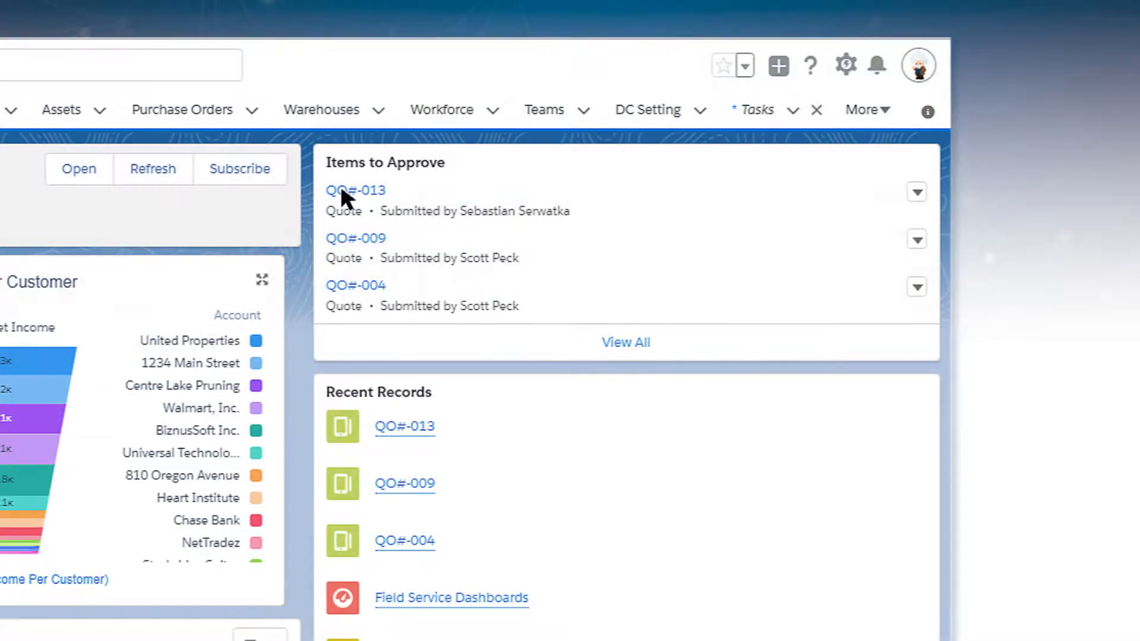
{"action": "scroll", "scroll_direction": "down", "scroll_amount": 3}
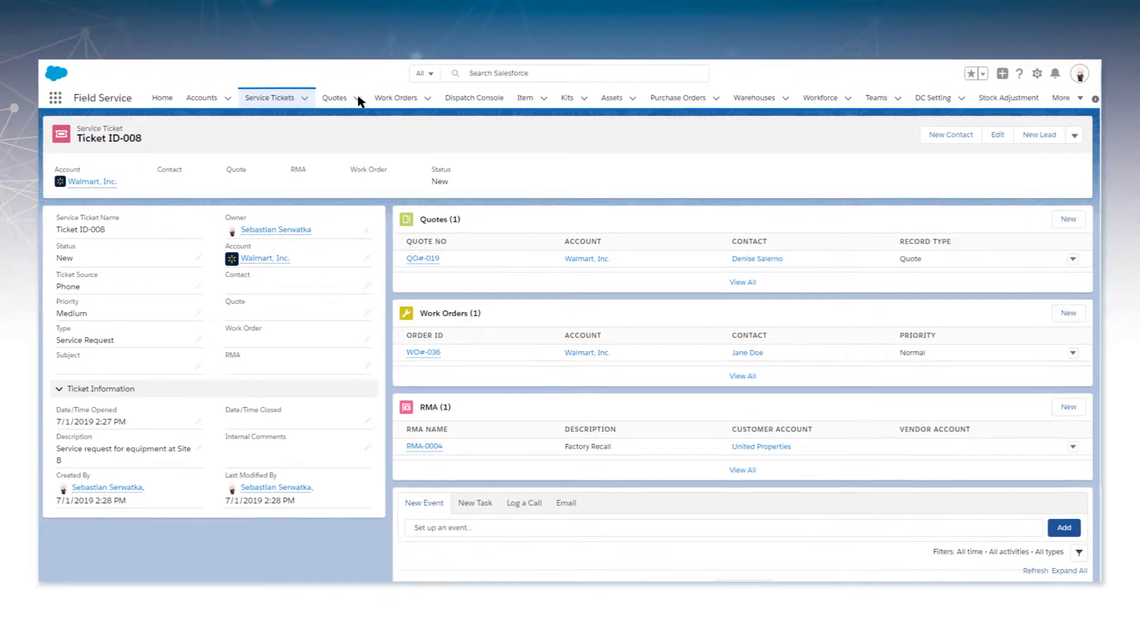
{"action": "left_click", "coordinate": [355, 97]}
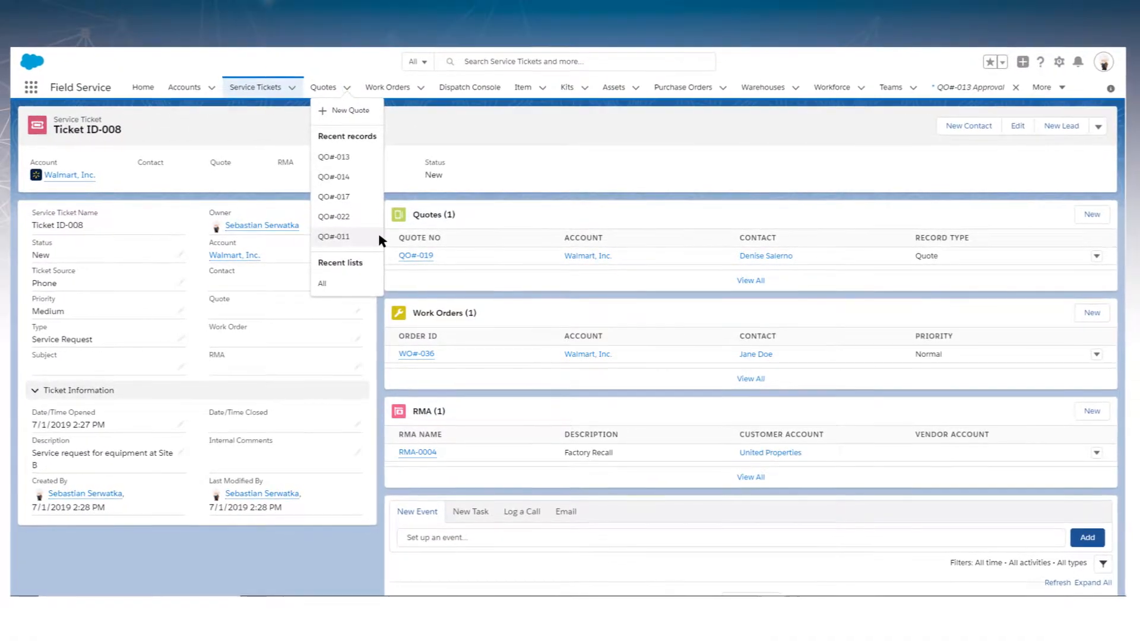
{"action": "left_click", "coordinate": [332, 236]}
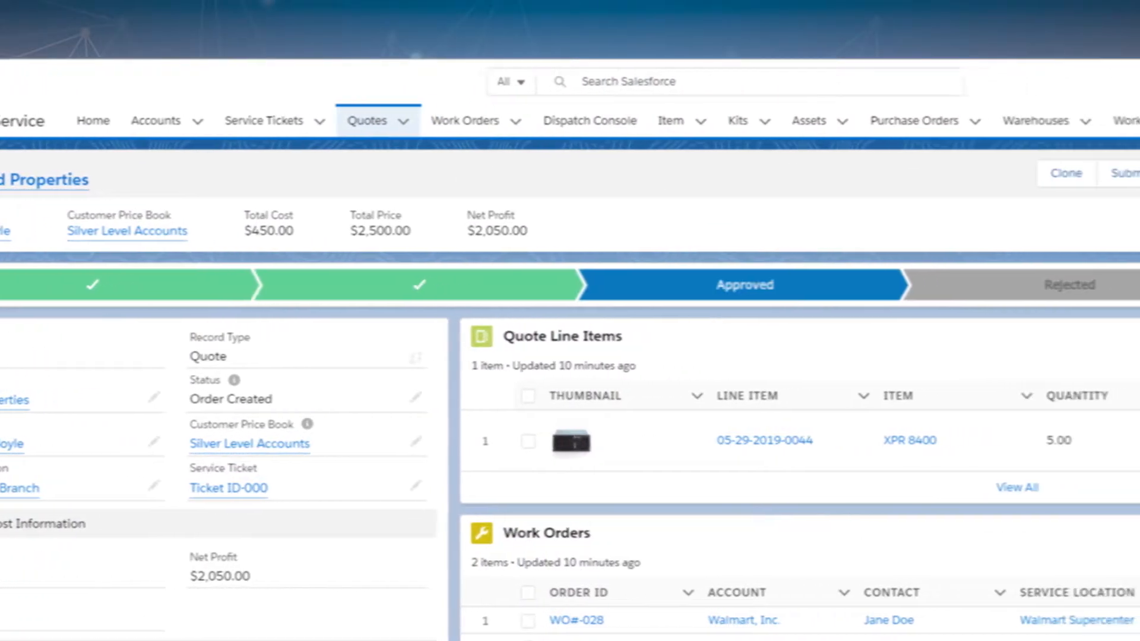
Review the approved quote record showing $2,500.00 total price and $2,050.00 net profit
{"action": "scroll", "scroll_direction": "right", "scroll_amount": 3}
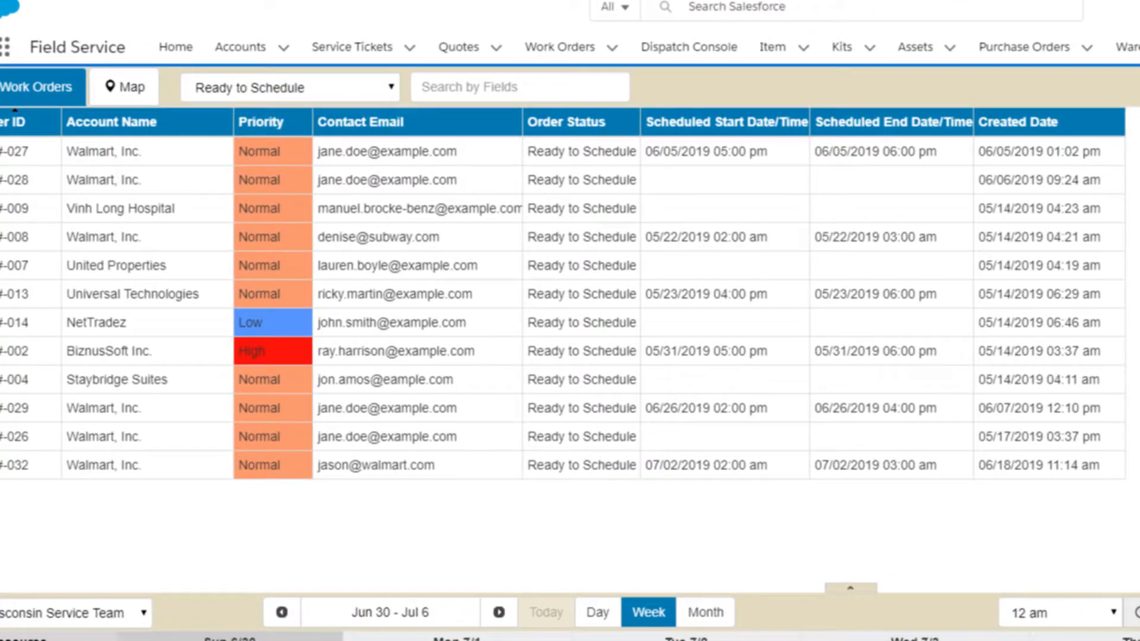
Review the Dispatch Console work orders, then show the Geopointe calendar with the June 25, 2019 route
{"action": "scroll", "scroll_direction": "down", "scroll_amount": 3}
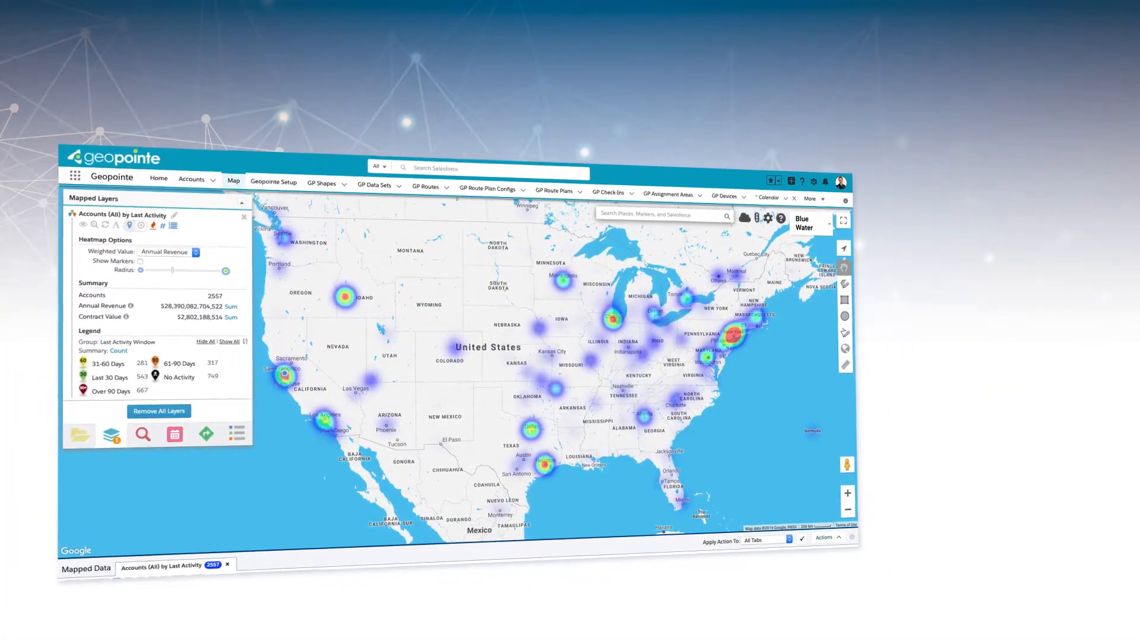
{"action": "left_click", "coordinate": [175, 435]}
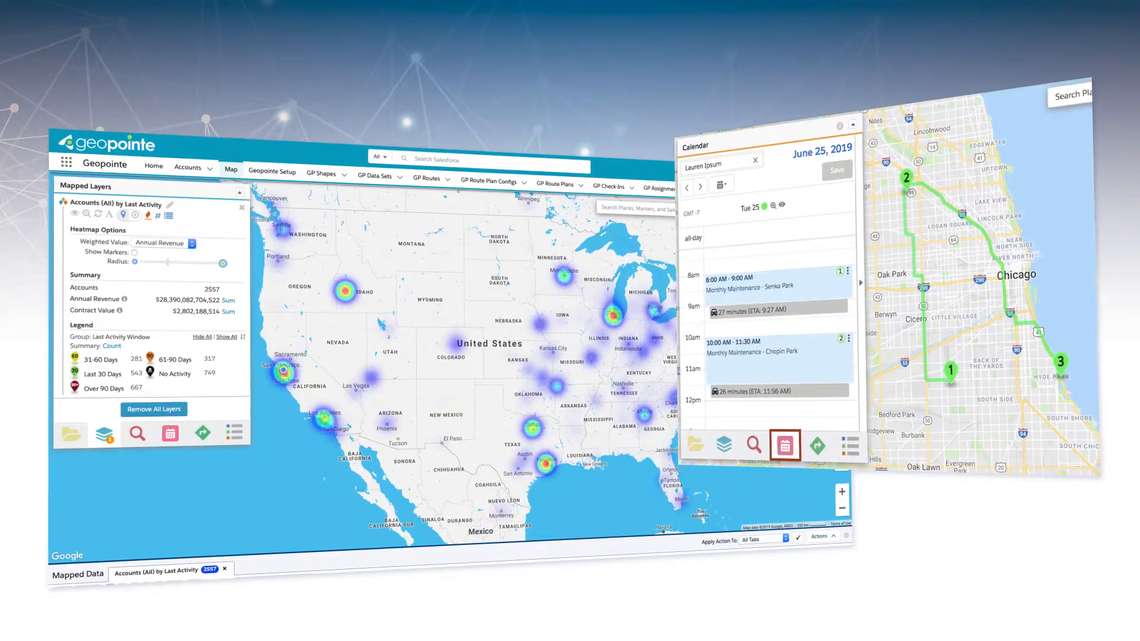